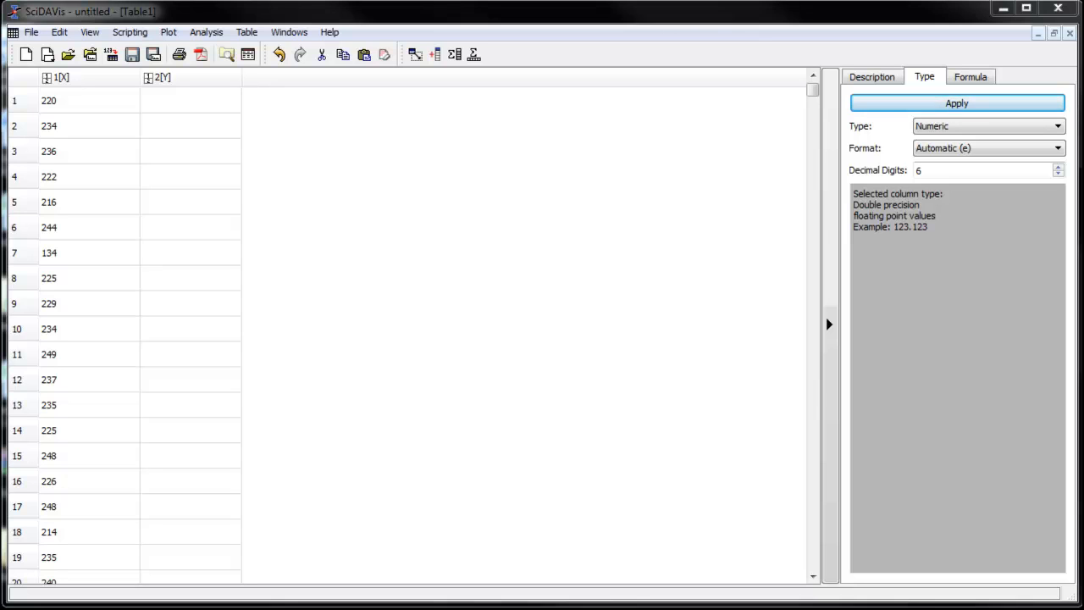
pyautogui.moveTo(789, 92)
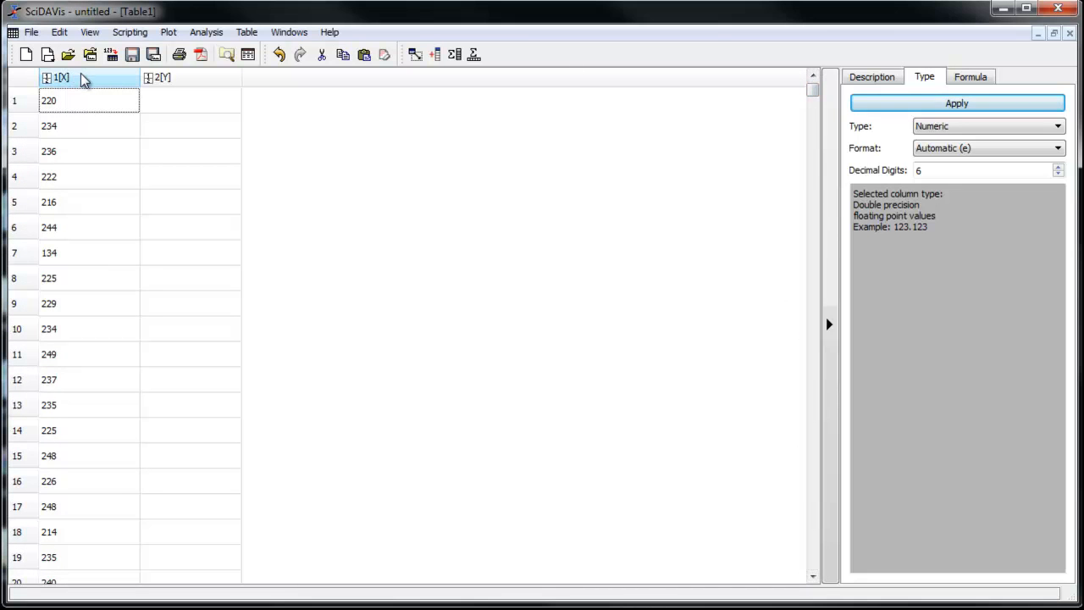
# Step: Sort column 1 ascending via Table > Sort Table so values run from 134 to 284
pyautogui.click(65, 78)
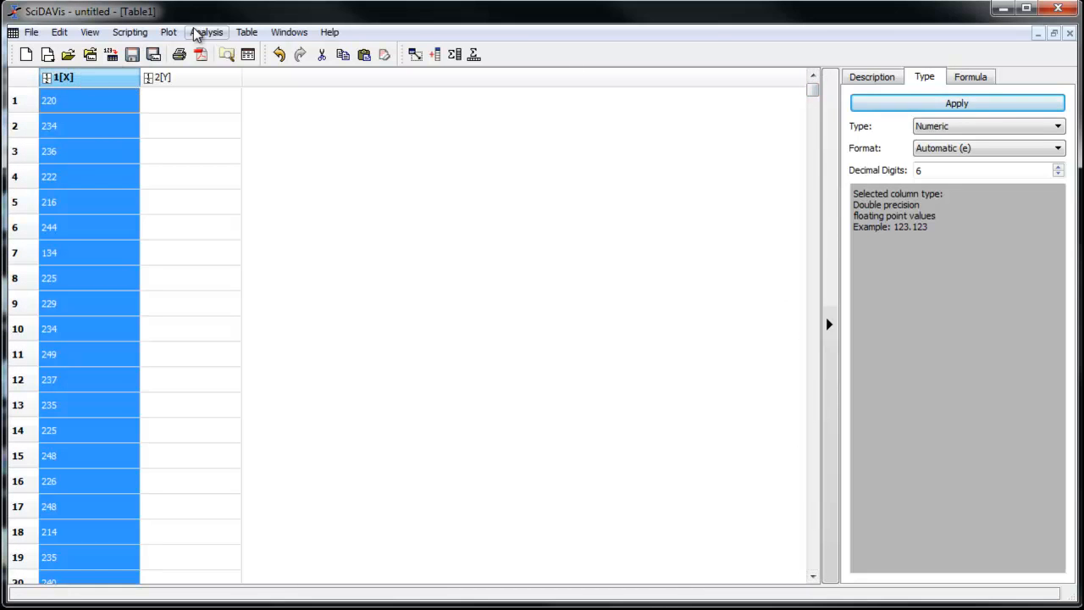
pyautogui.click(247, 30)
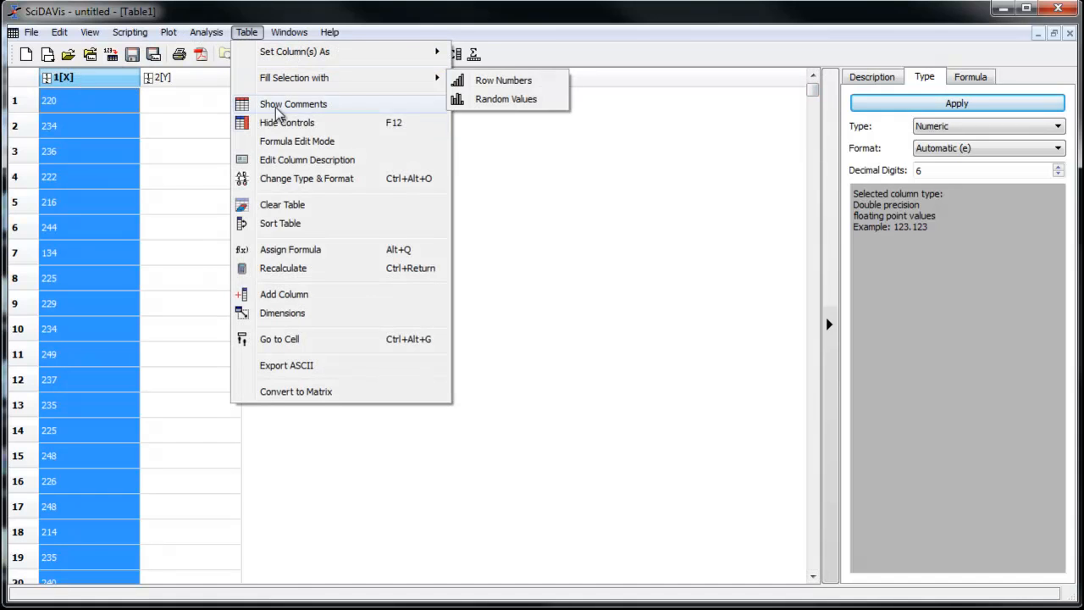
pyautogui.click(280, 224)
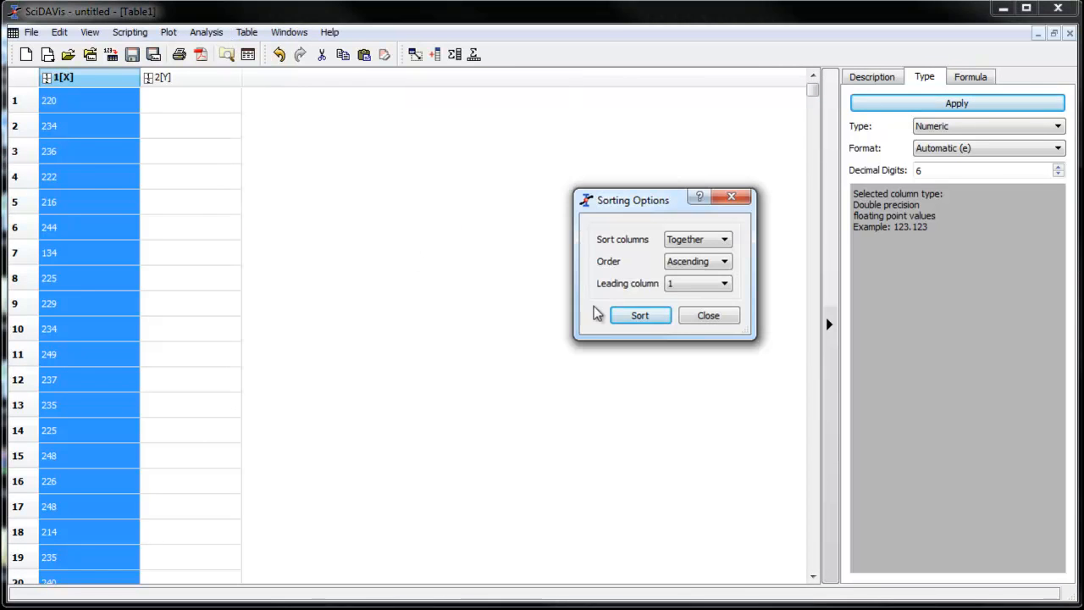
pyautogui.click(640, 315)
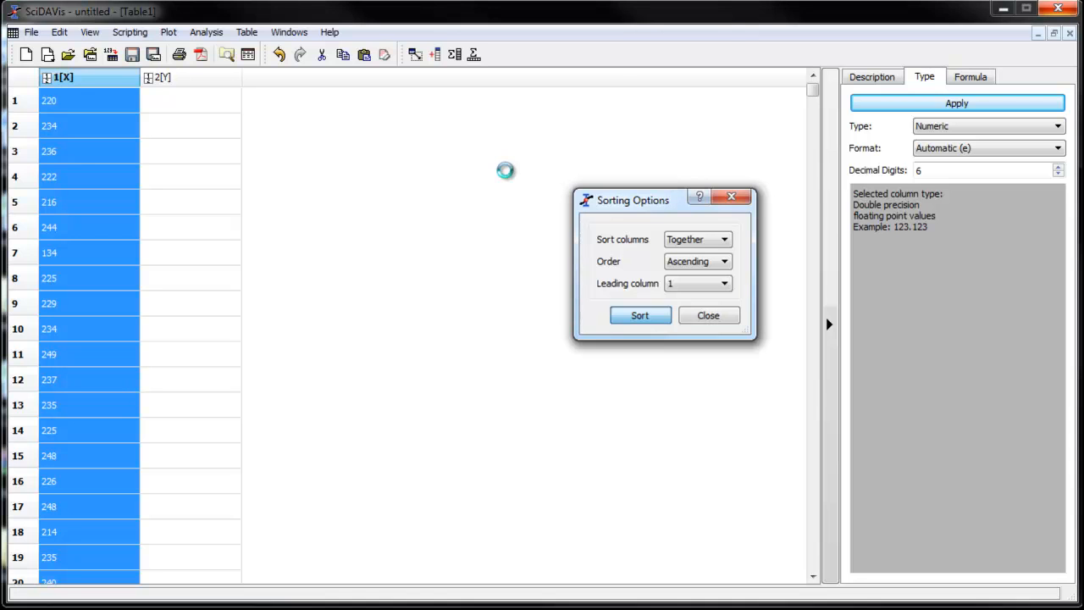
pyautogui.click(640, 315)
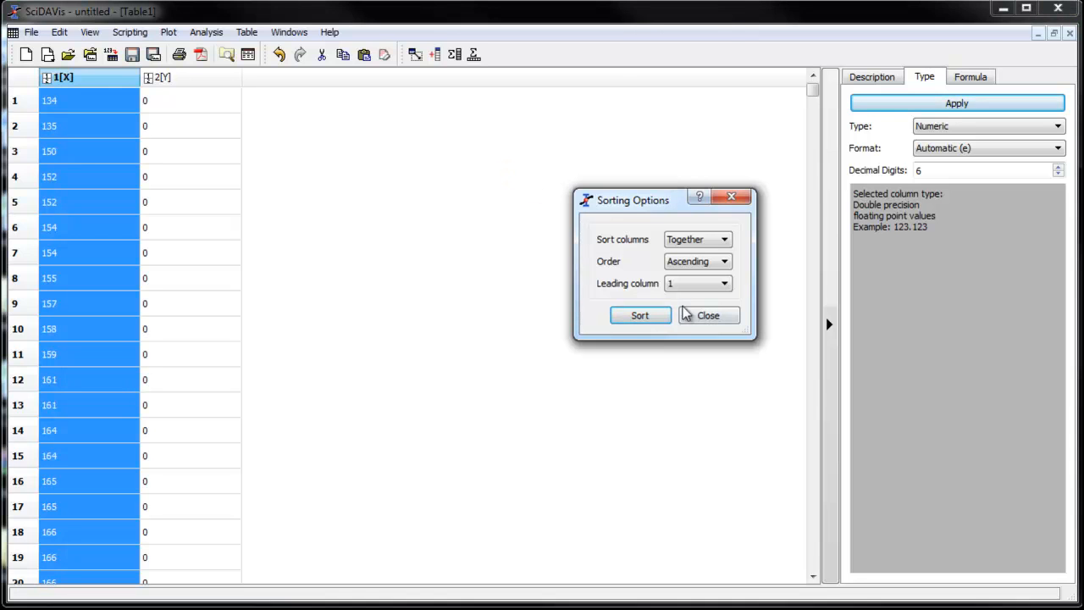
pyautogui.click(708, 315)
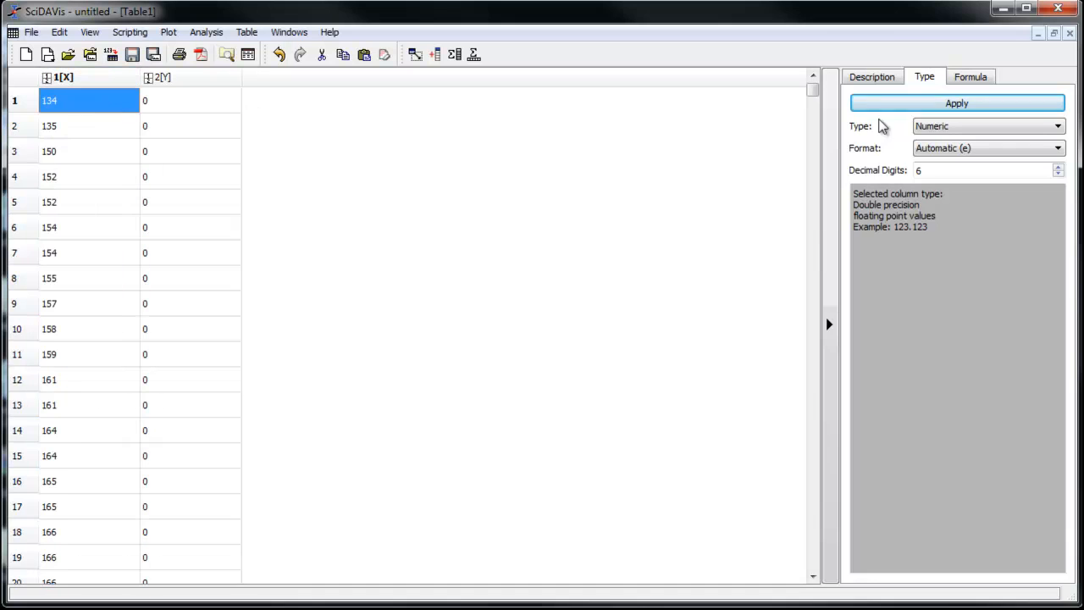
pyautogui.scroll(-3)
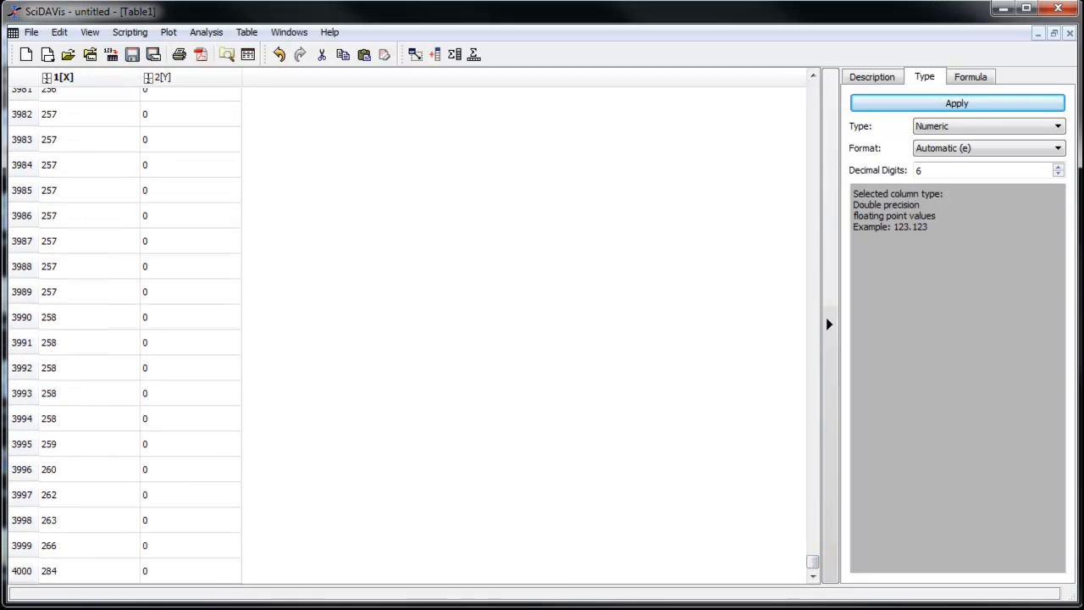
pyautogui.moveTo(813, 567); pyautogui.dragTo(813, 362)
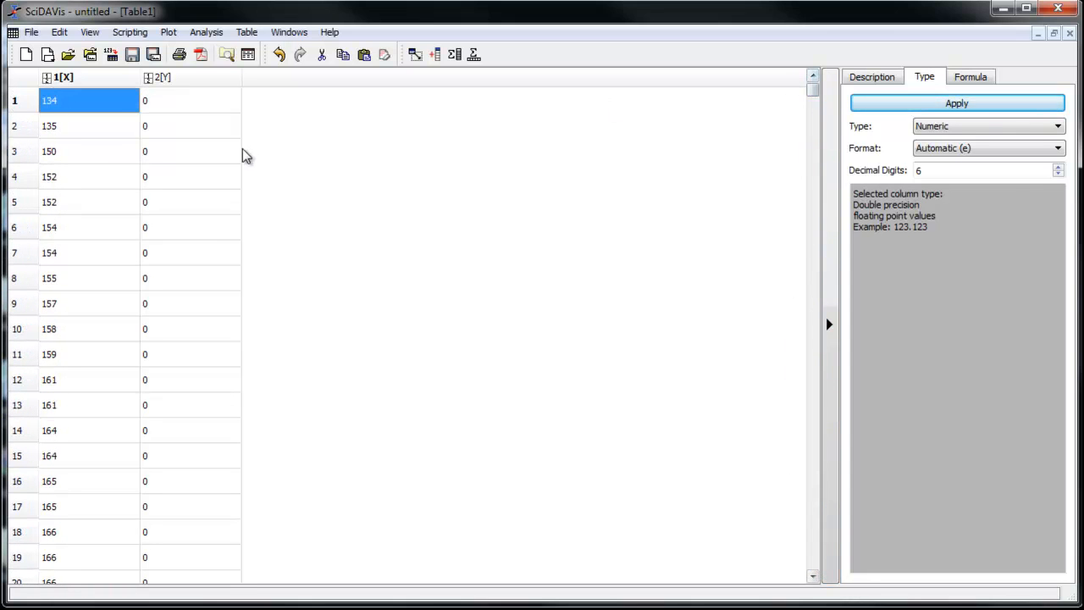
# Step: Plot column 1 as a Histogram from the Statistical Graphs menu
pyautogui.click(65, 77)
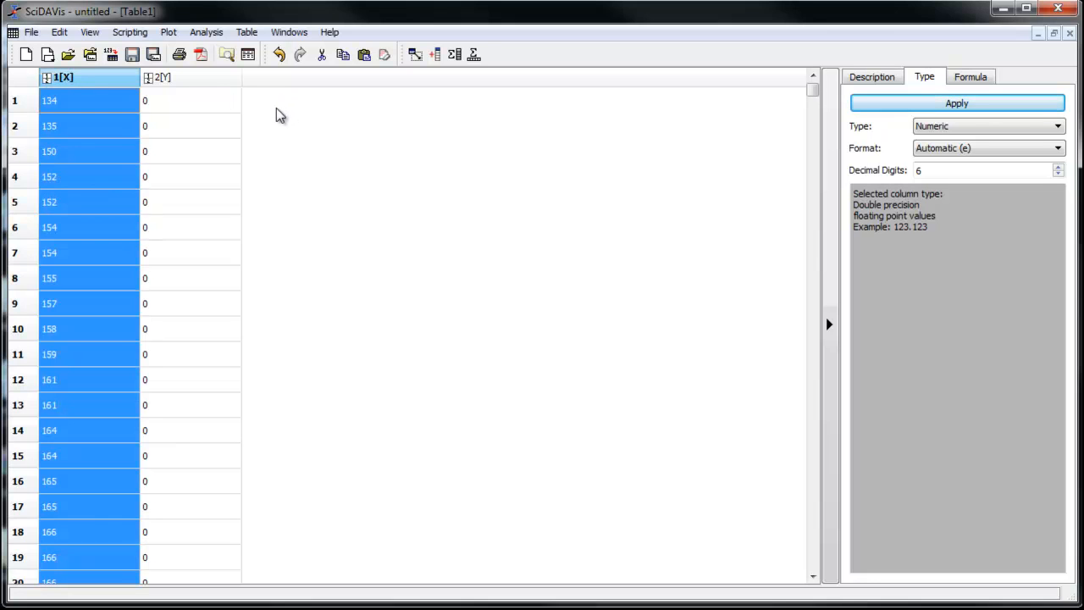
pyautogui.click(167, 31)
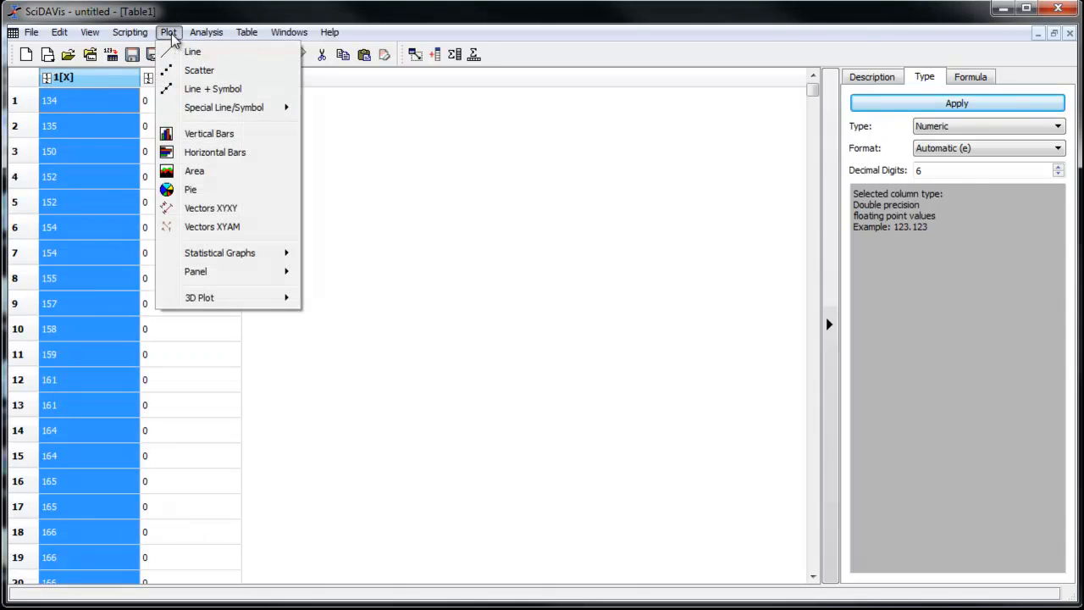
pyautogui.moveTo(220, 252)
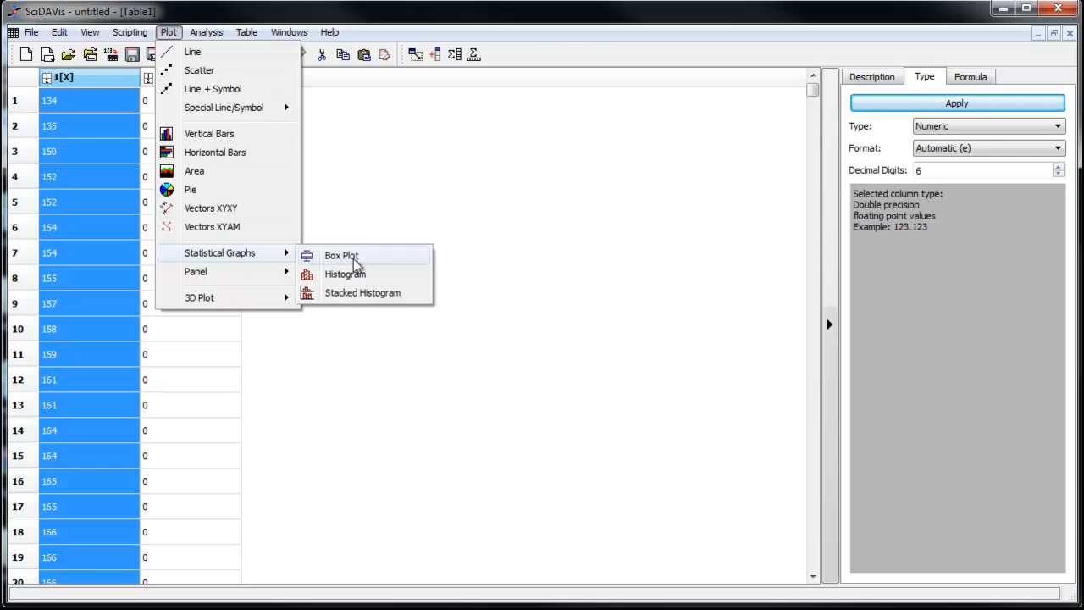
pyautogui.click(346, 275)
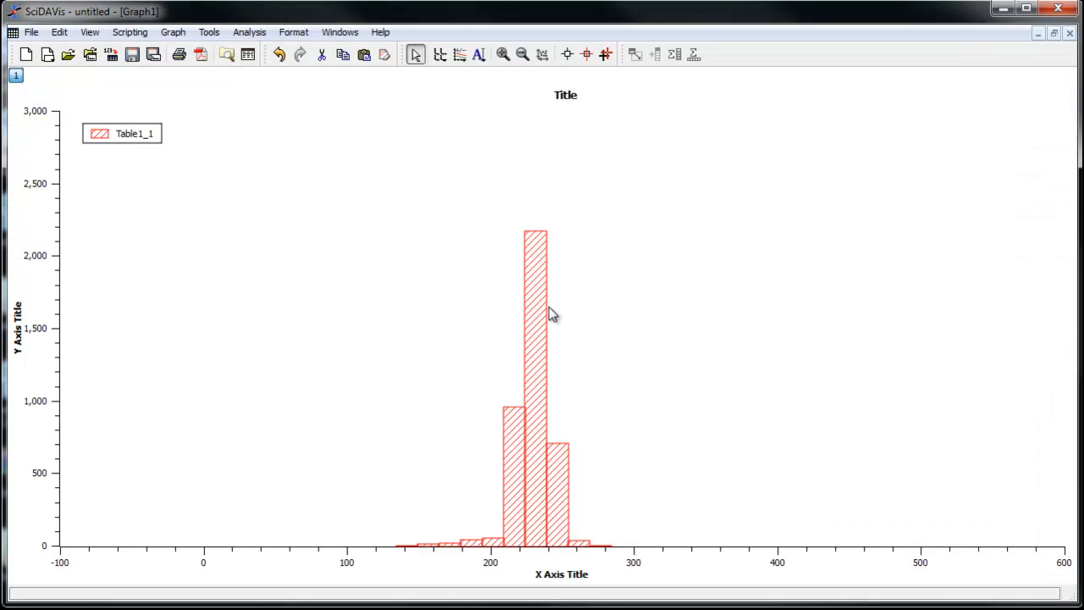
pyautogui.moveTo(579, 562)
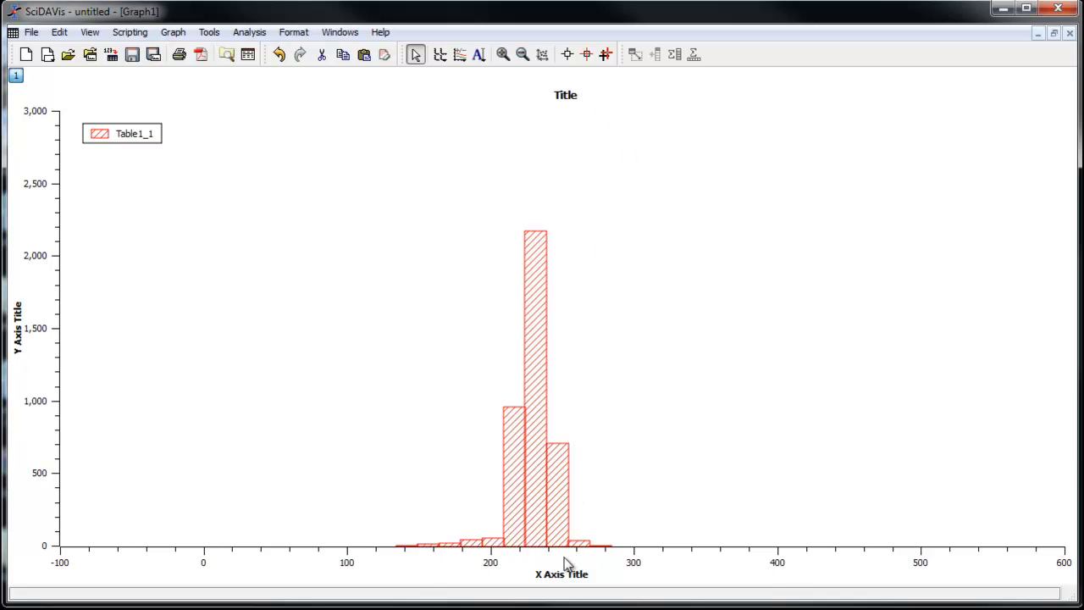
# Step: Set the histogram's bottom axis range From 134 To 284 in General Plot Options
pyautogui.rightClick(567, 568)
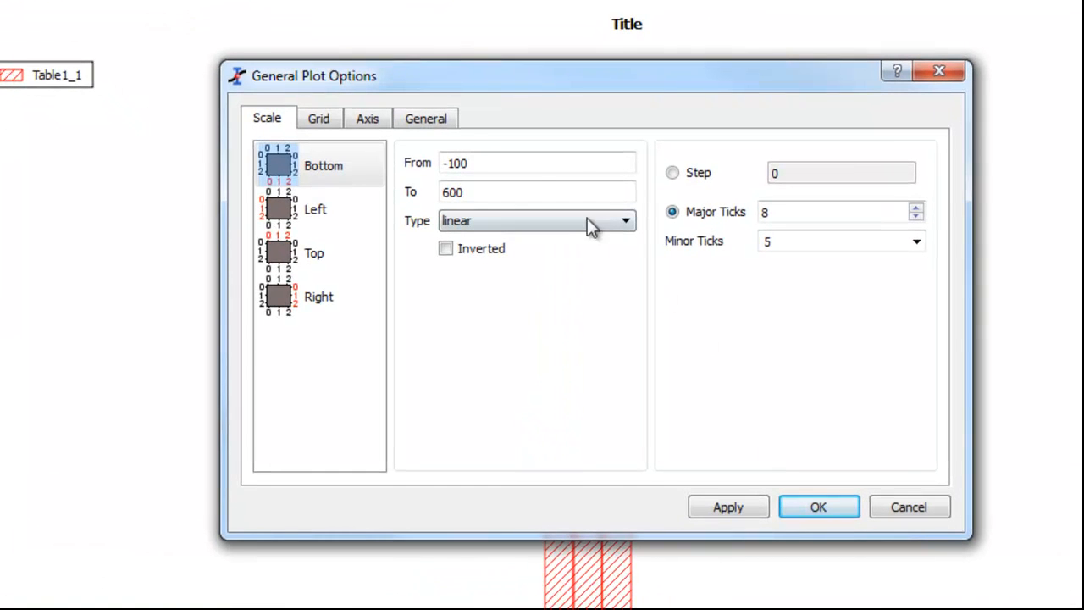
pyautogui.click(539, 162)
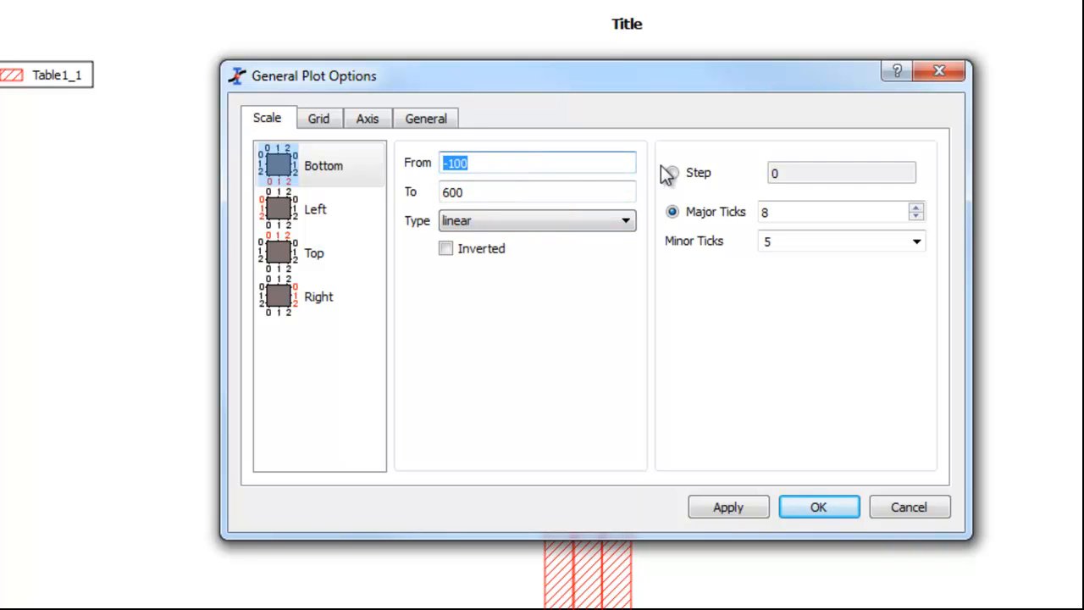
pyautogui.write('134')
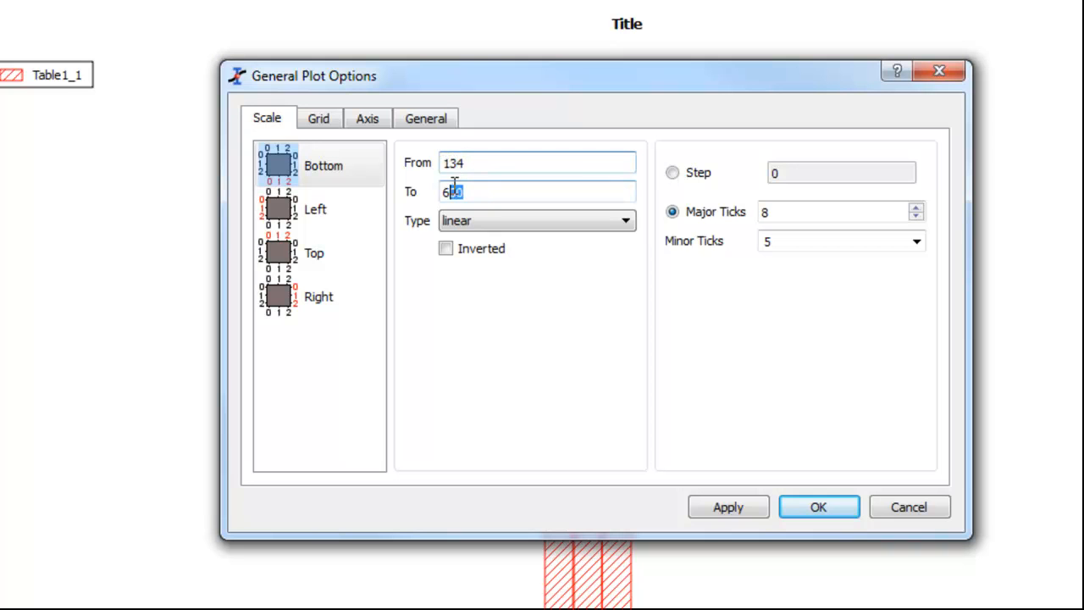
pyautogui.write('284')
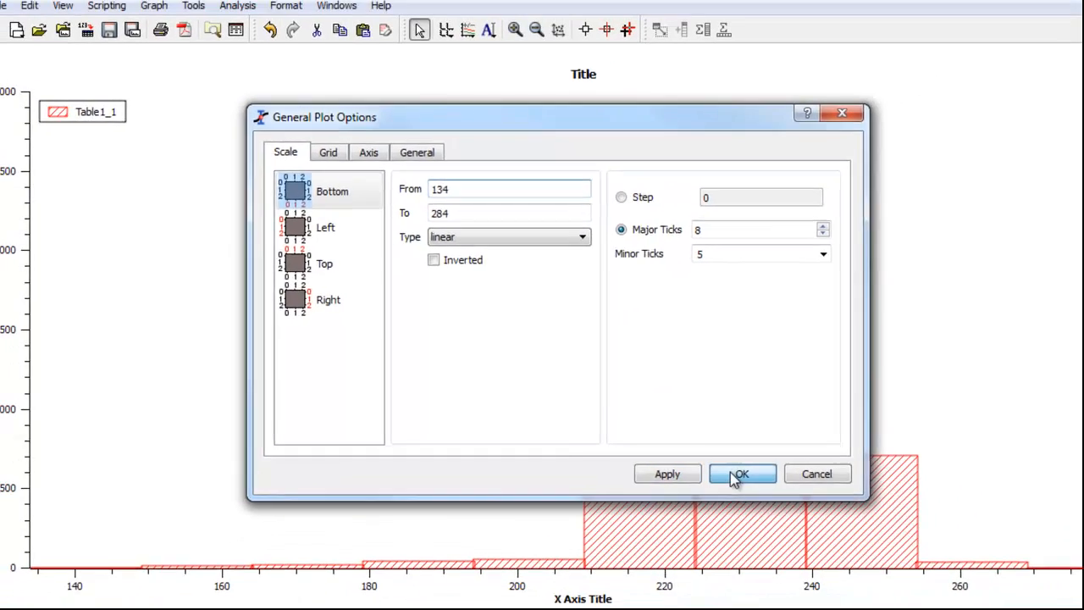
pyautogui.click(742, 474)
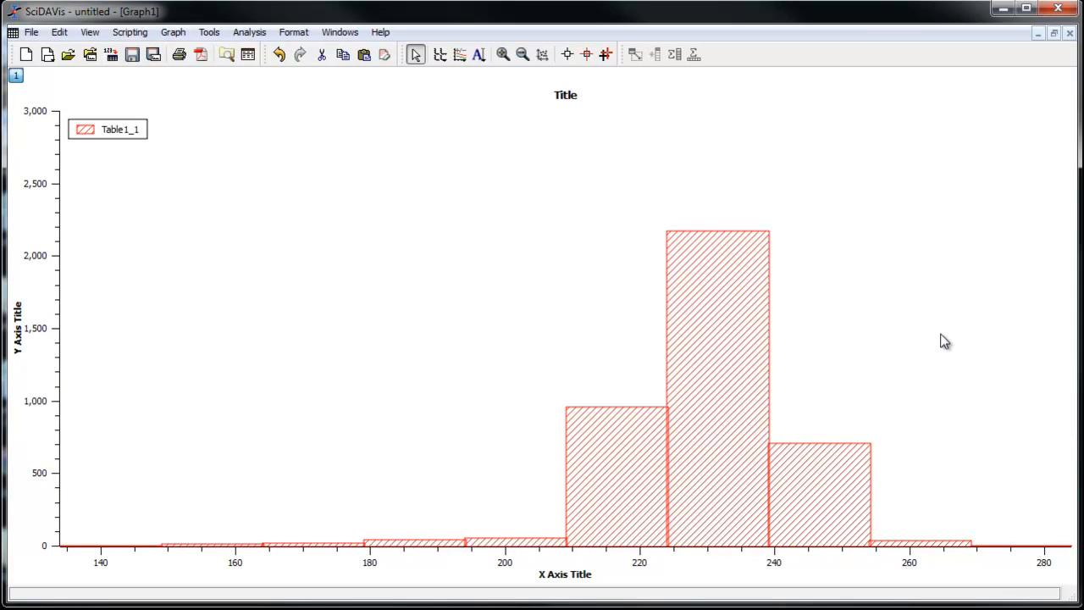
pyautogui.moveTo(911, 347)
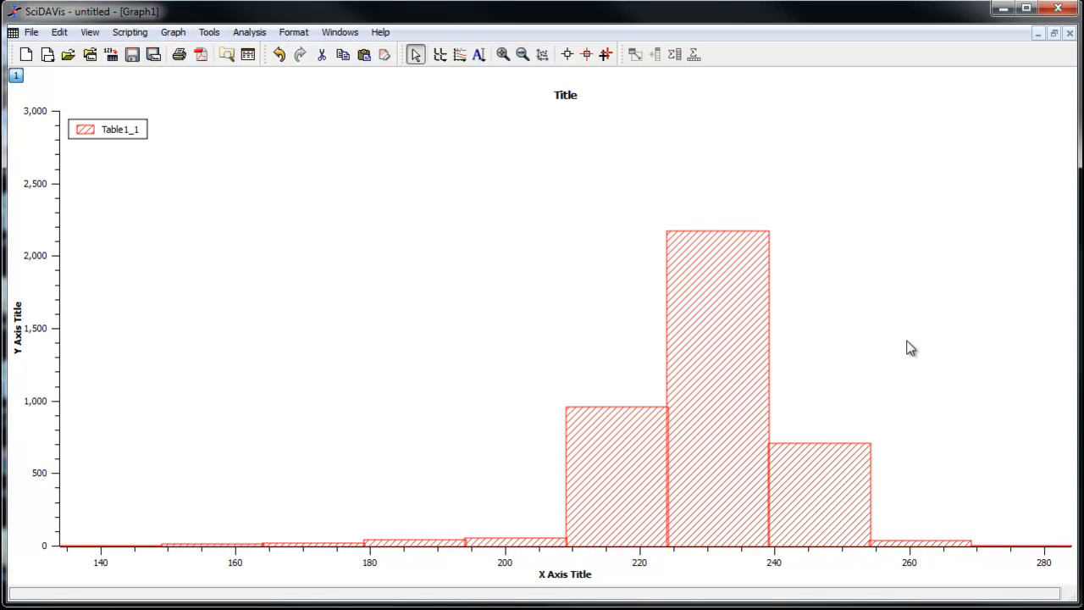
pyautogui.moveTo(766, 365)
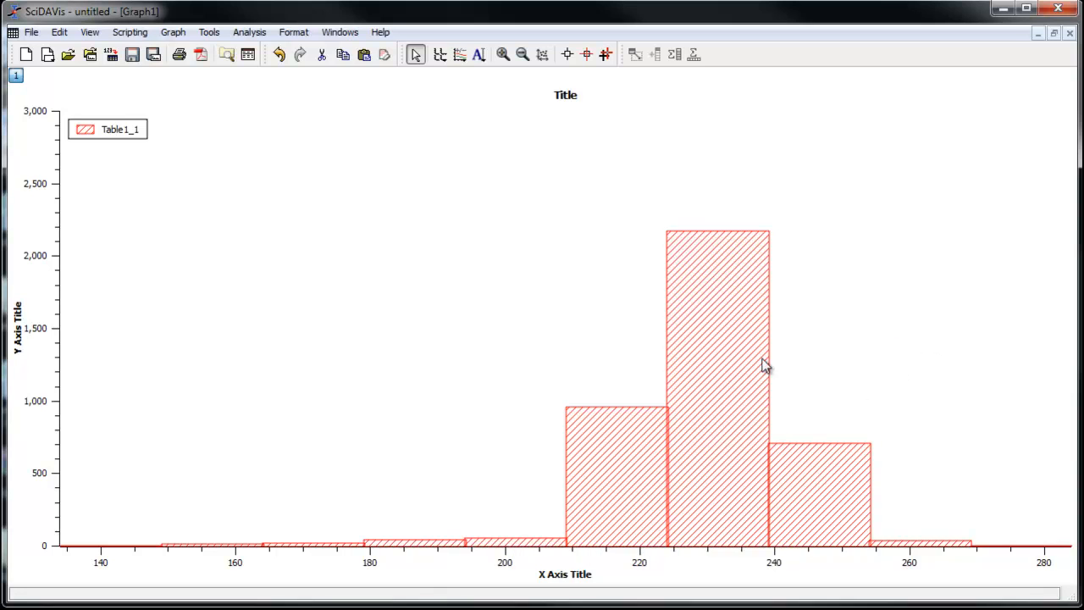
pyautogui.moveTo(809, 356)
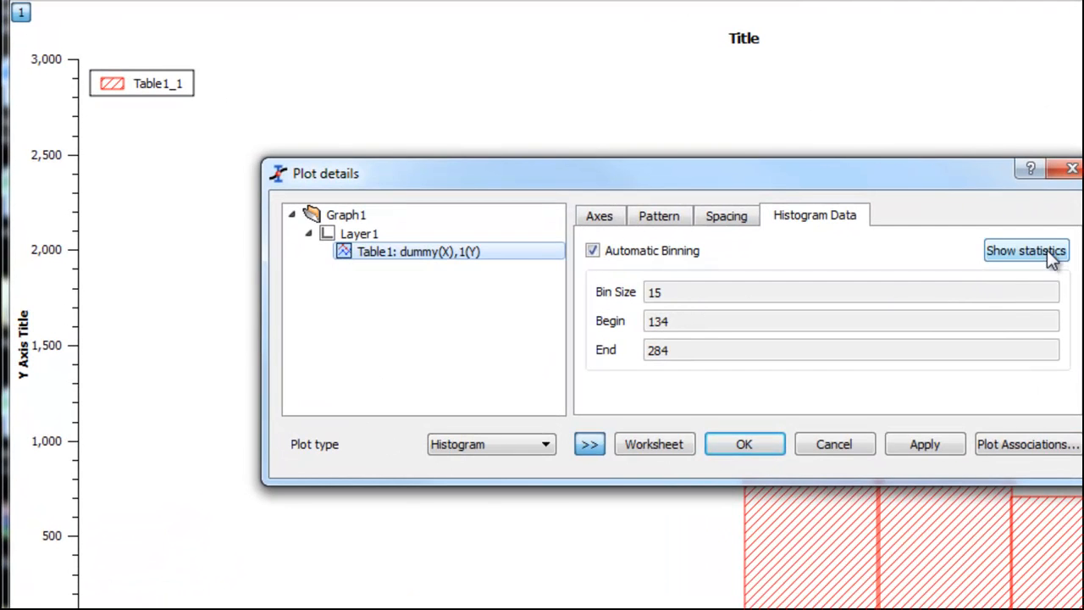
# Step: Show statistics to write the bin, count, sum and cumulative-percent table to the Results Log
pyautogui.click(1026, 251)
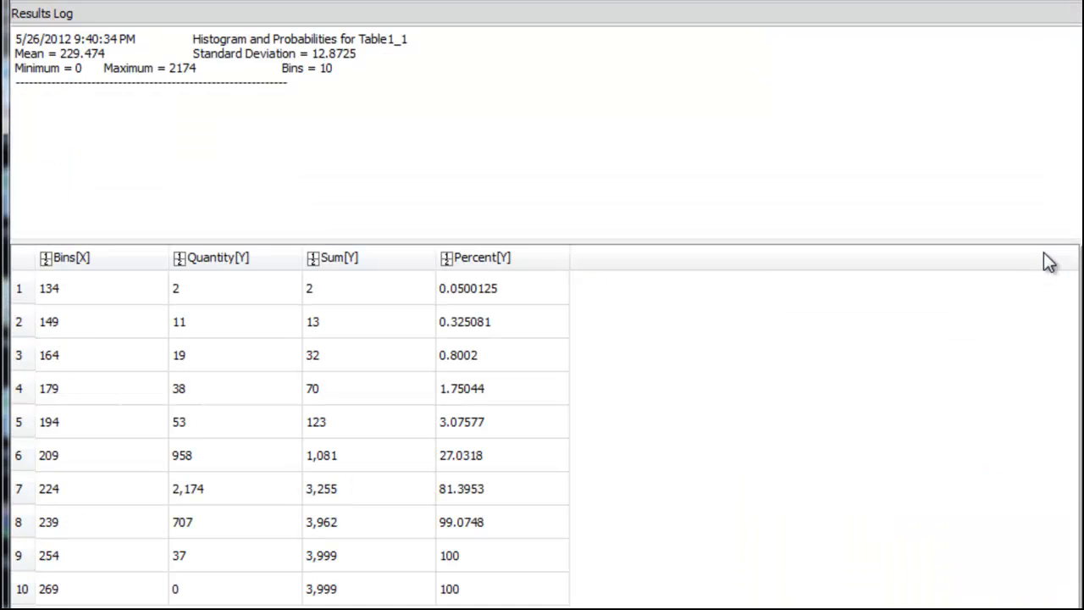
pyautogui.moveTo(730, 363)
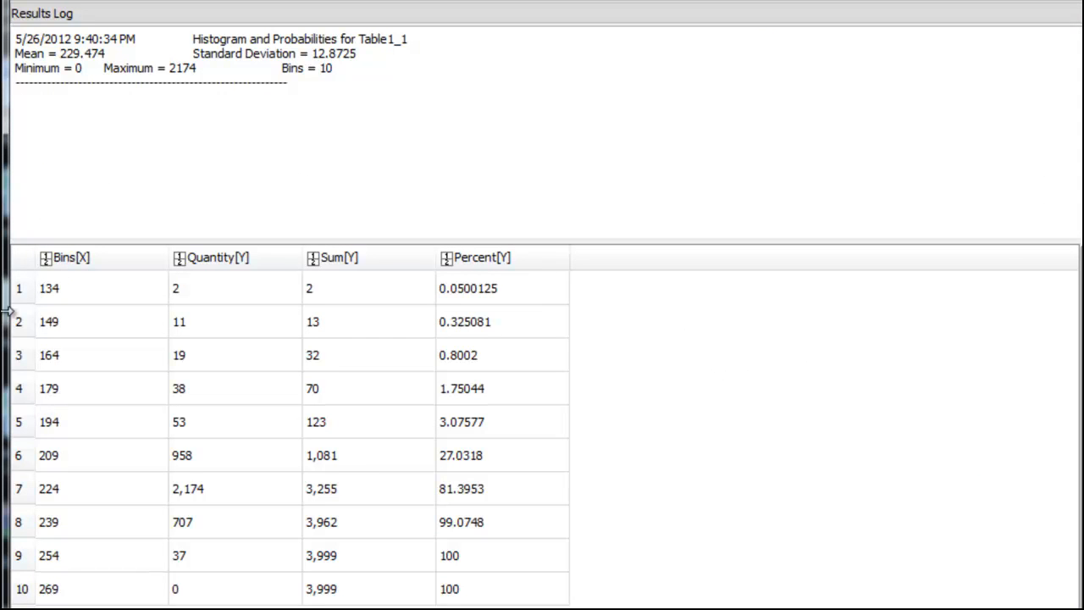
pyautogui.moveTo(733, 572)
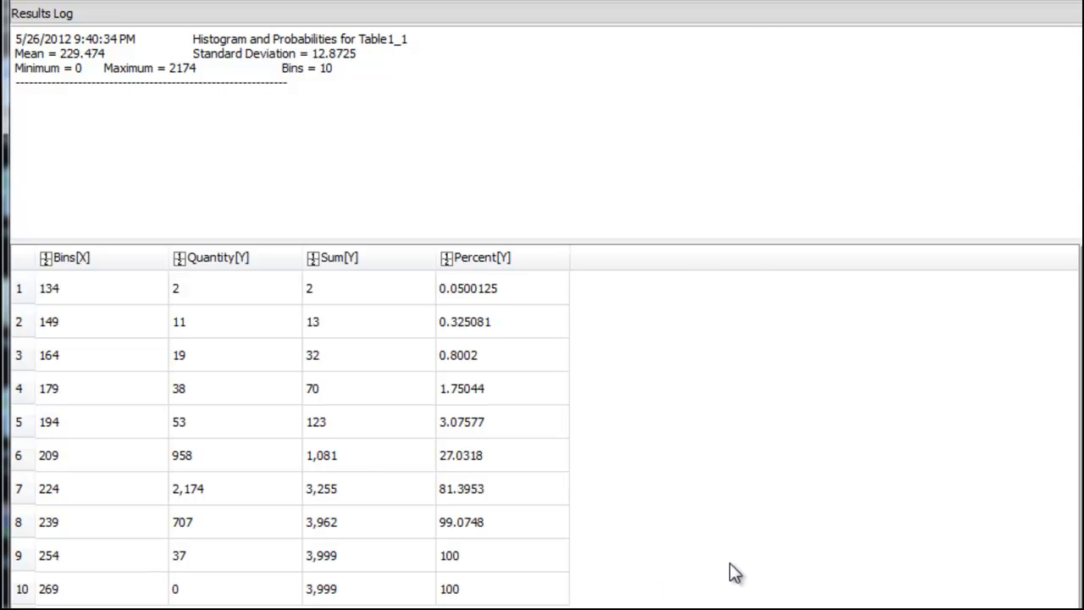